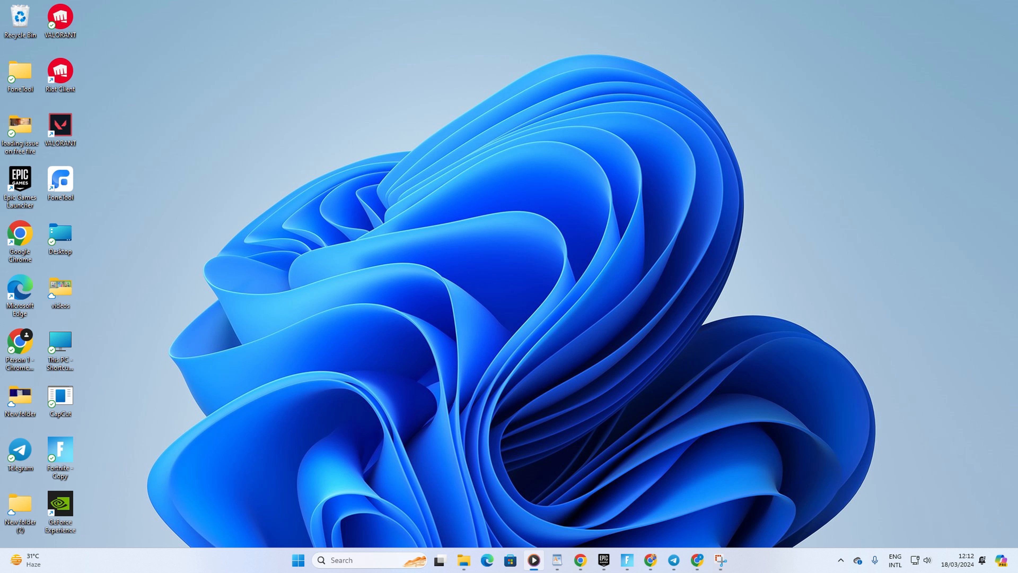
{"action": "mouse_move", "coordinate": [312, 529]}
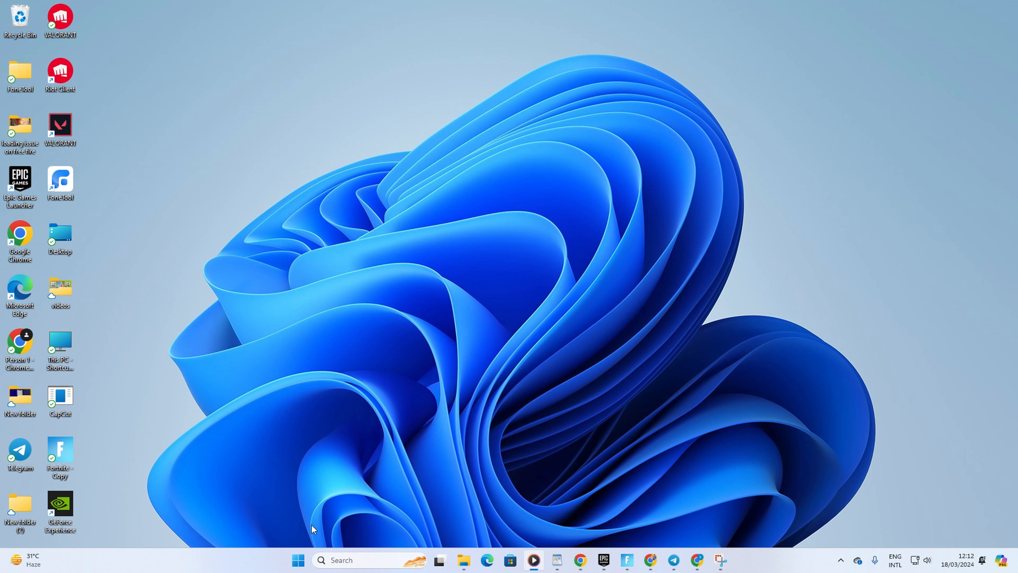
- Set the power mode to Best performance on the System > Power page
{"action": "left_click", "coordinate": [298, 560]}
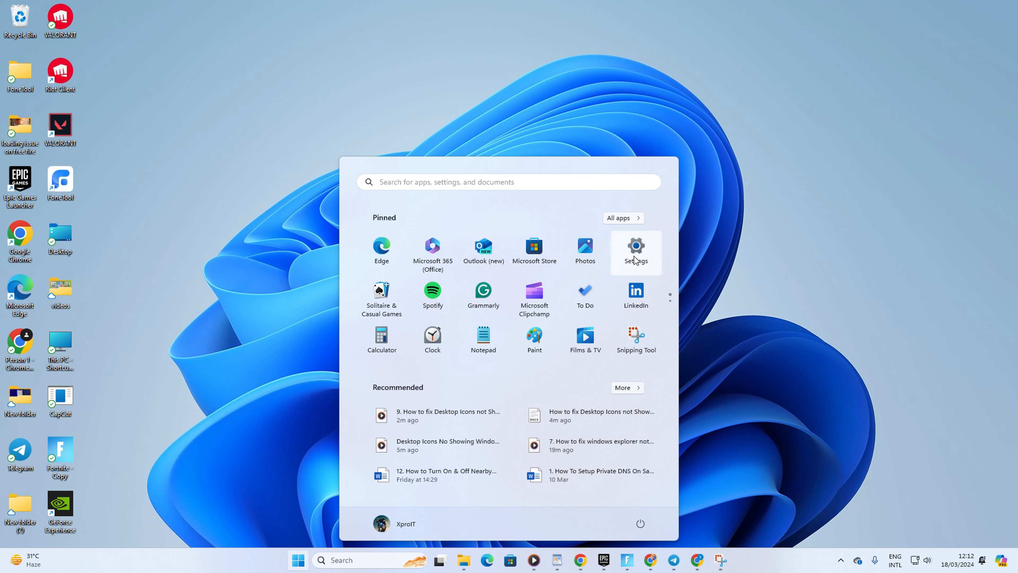
{"action": "left_click", "coordinate": [636, 247]}
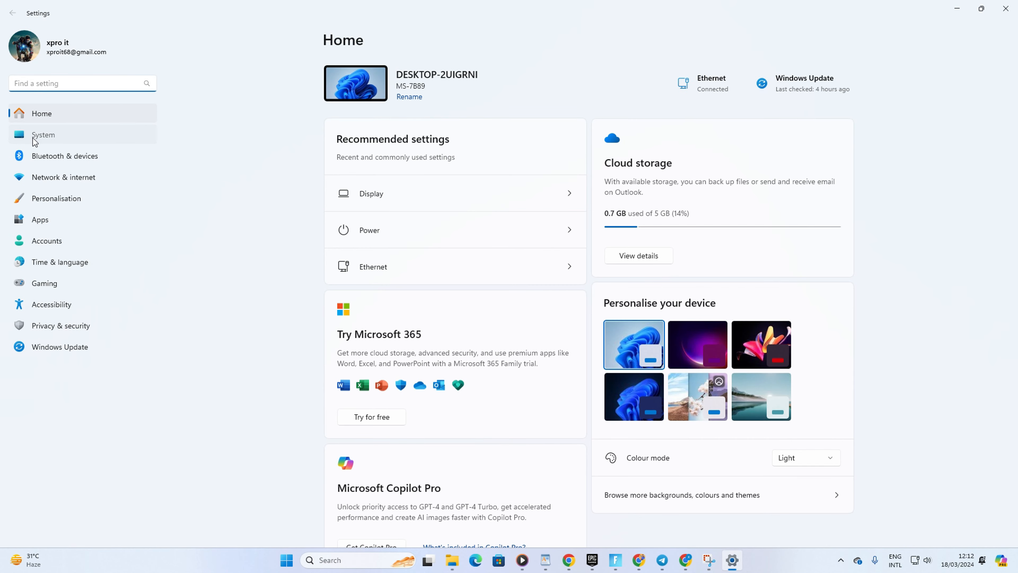
{"action": "left_click", "coordinate": [43, 134]}
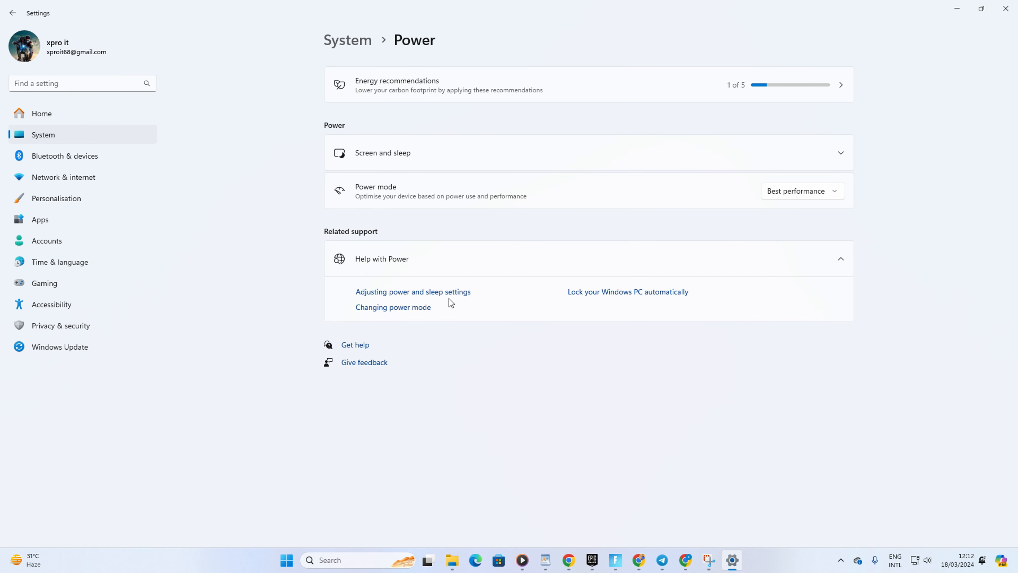
{"action": "left_click", "coordinate": [801, 191]}
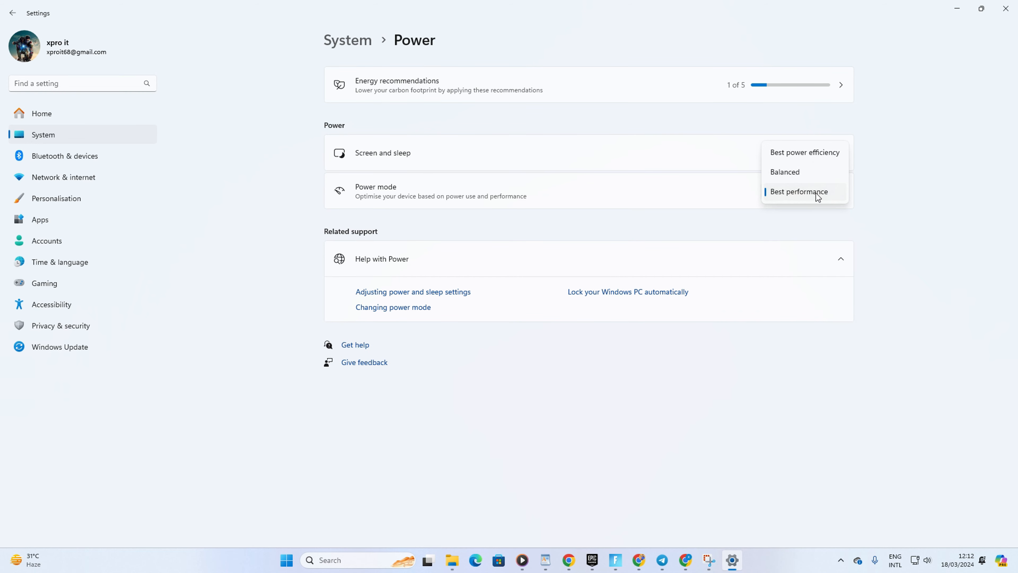
{"action": "left_click", "coordinate": [798, 191]}
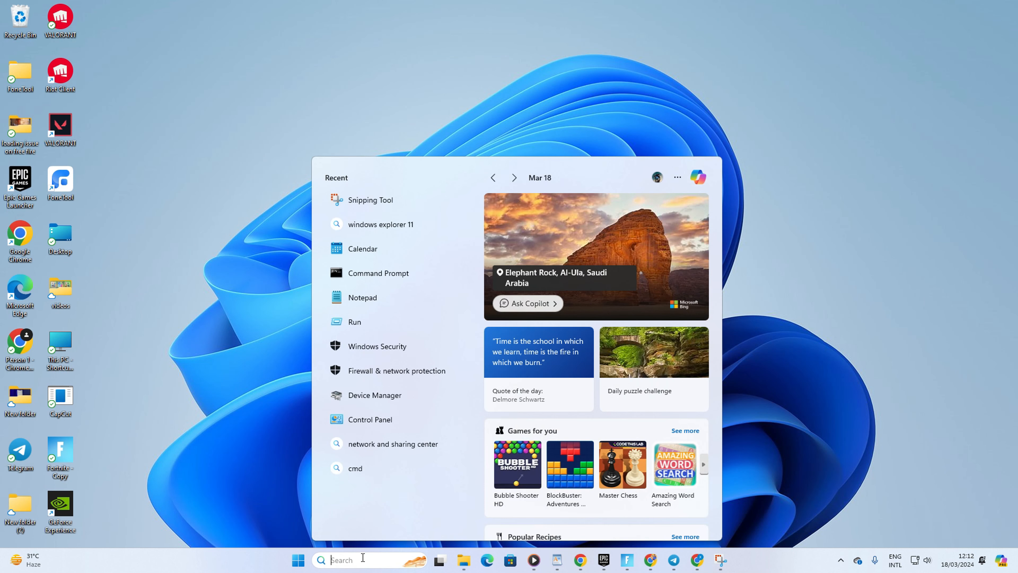
- Choose the Adjust for best appearance preset in Performance Options and confirm with OK
{"action": "type", "text": "adjust the appearance and"}
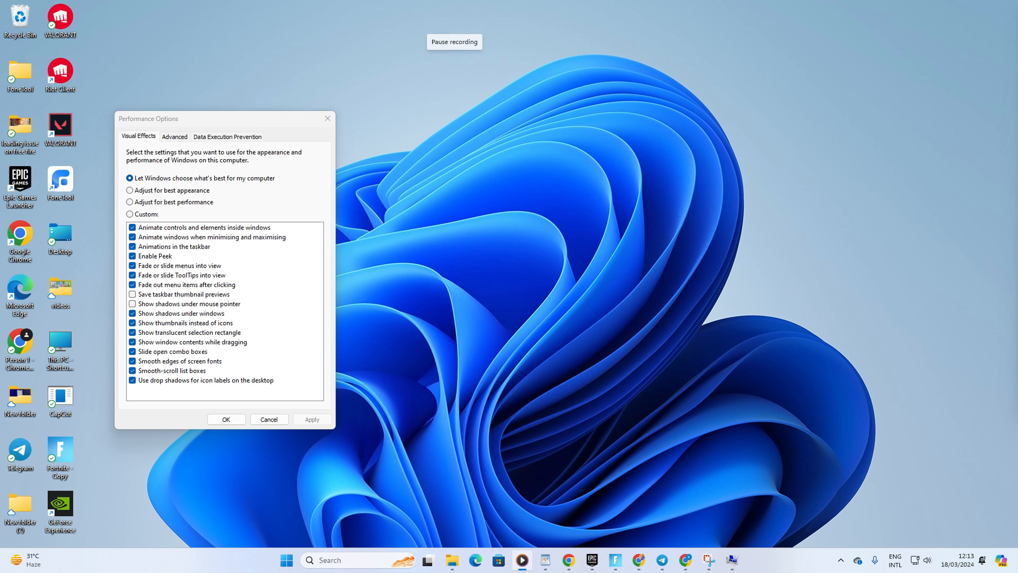
{"action": "left_click", "coordinate": [130, 189]}
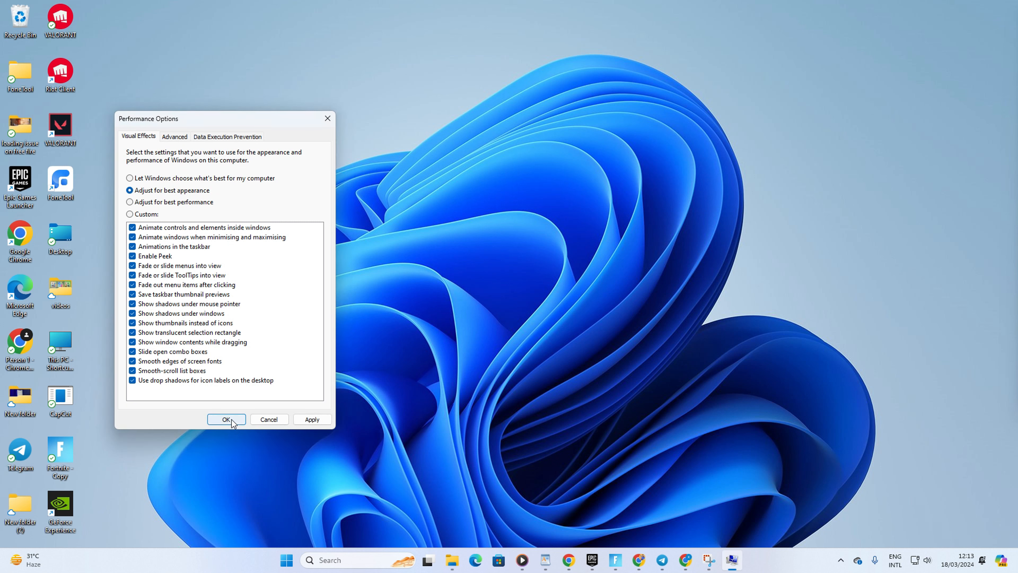
{"action": "left_click", "coordinate": [226, 419]}
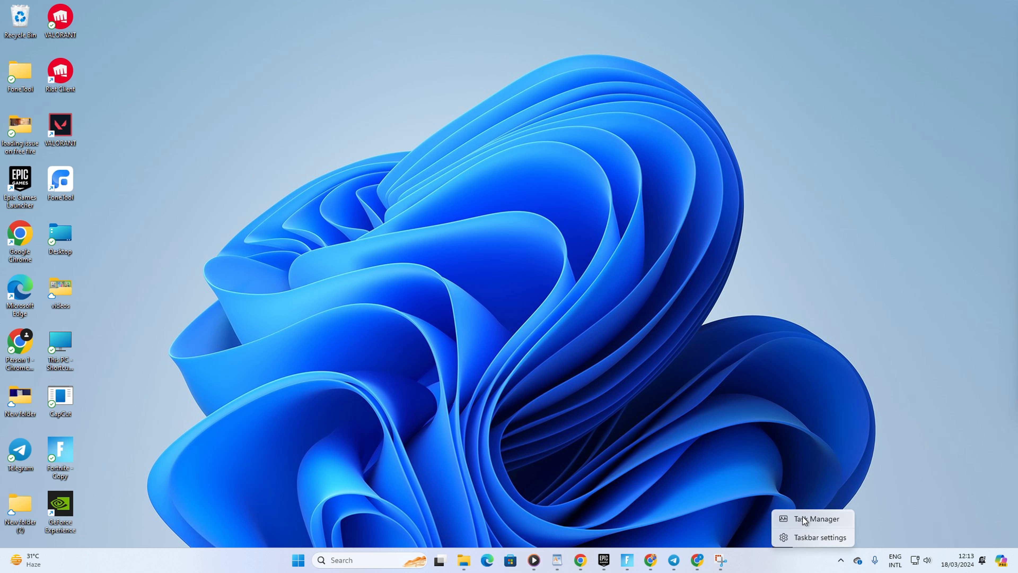
- Disable Microsoft Edge on Task Manager's Startup apps page
{"action": "left_click", "coordinate": [815, 518]}
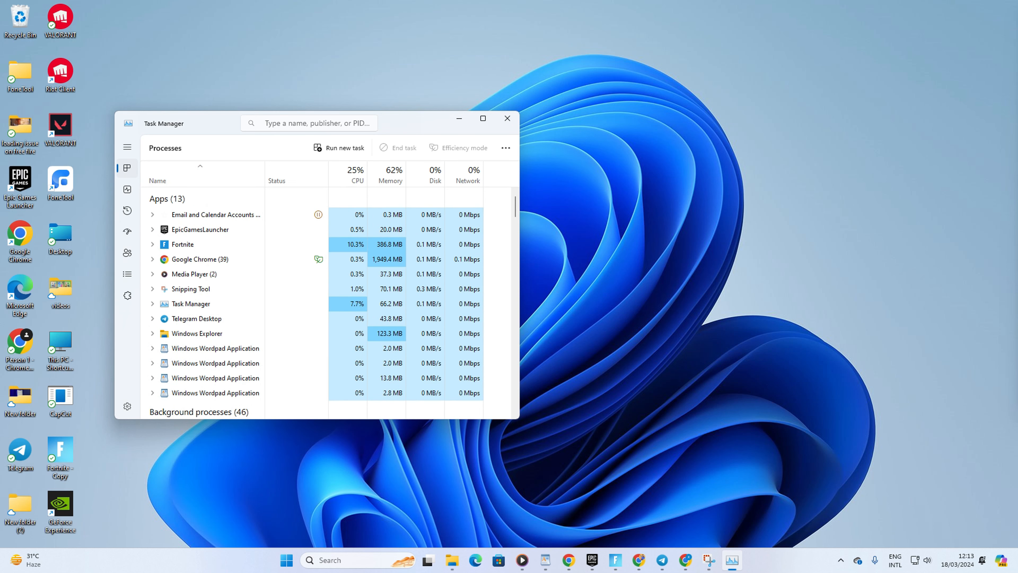
{"action": "left_click", "coordinate": [127, 232]}
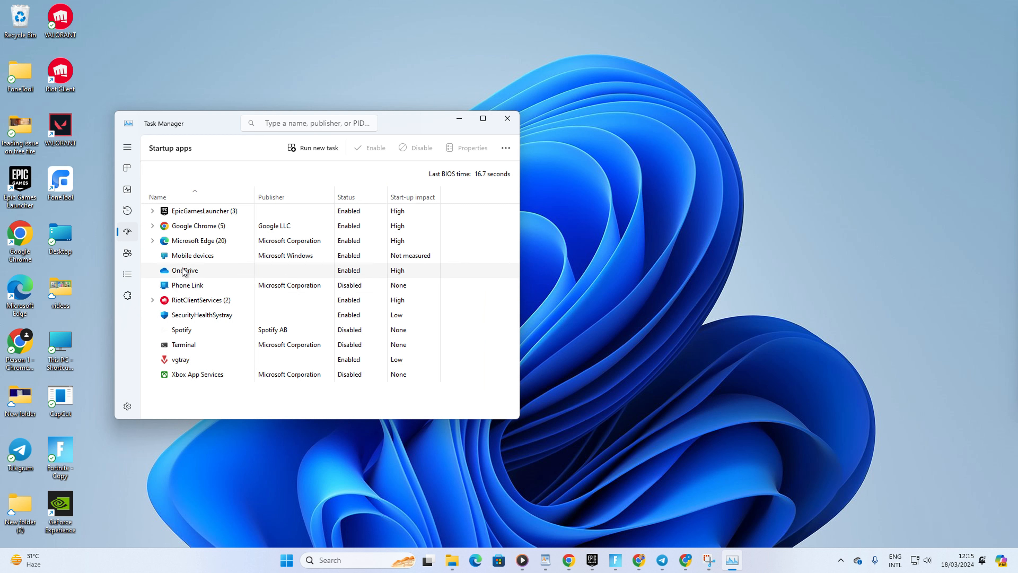
{"action": "mouse_move", "coordinate": [460, 19]}
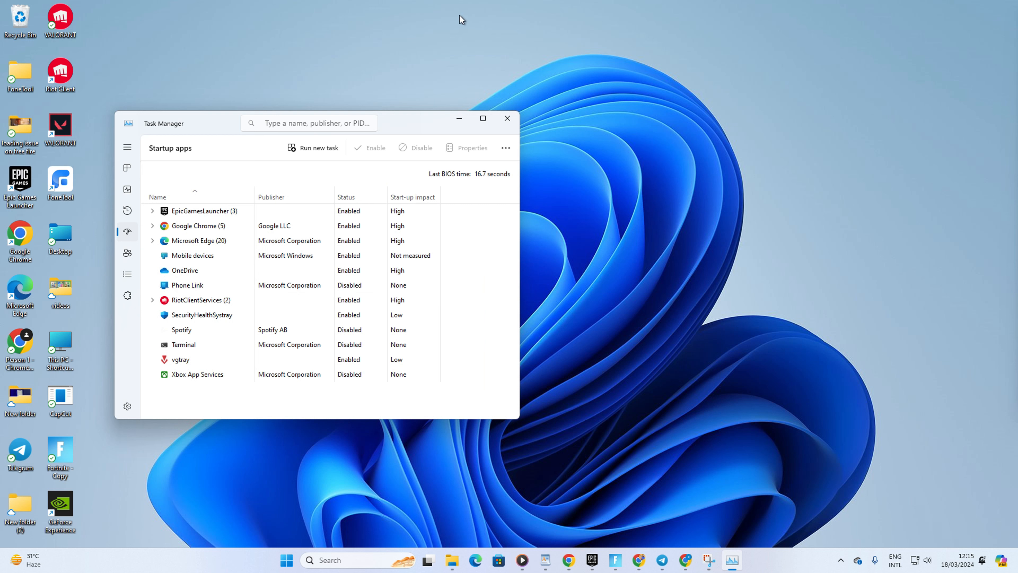
{"action": "left_click", "coordinate": [195, 226]}
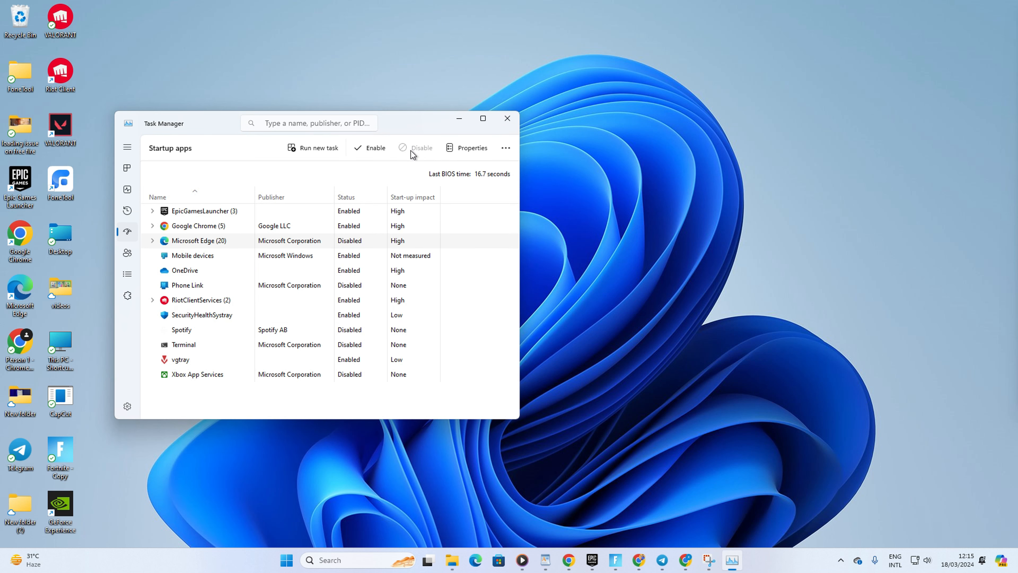
{"action": "left_click", "coordinate": [507, 118]}
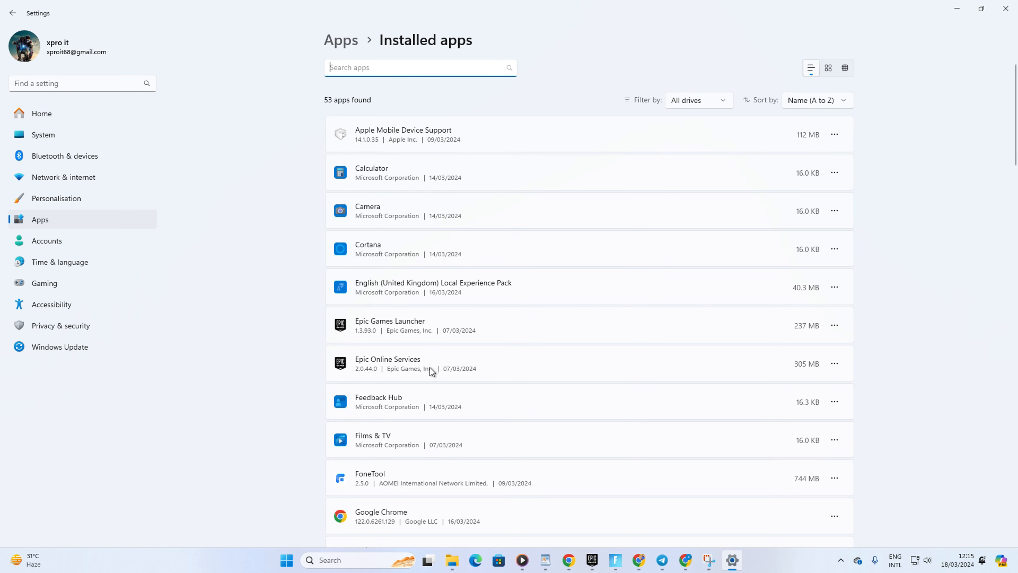
- Uninstall the News app from the Installed apps list via its ... menu
{"action": "scroll", "scroll_direction": "down", "scroll_amount": 3}
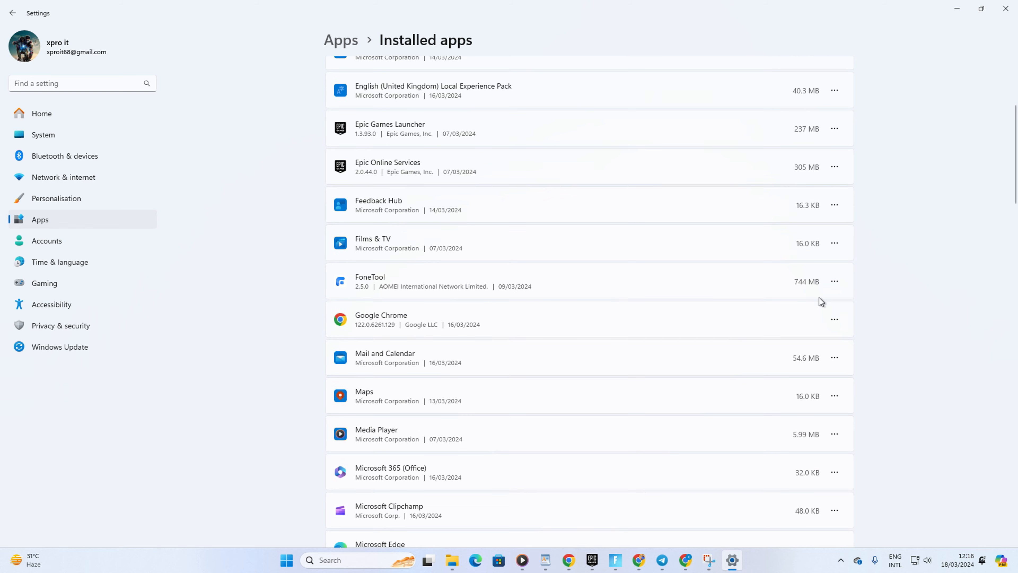
{"action": "left_click", "coordinate": [834, 319]}
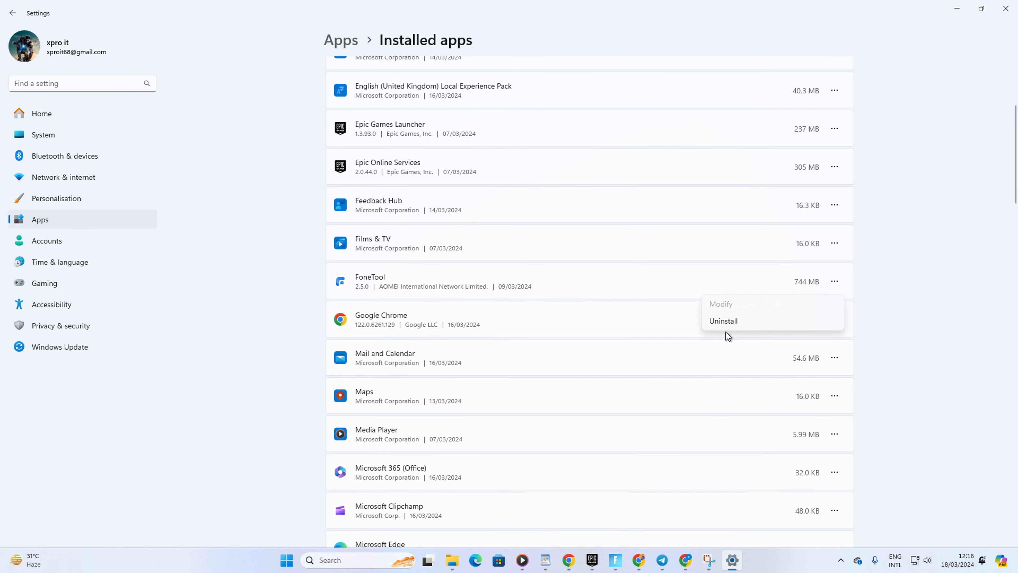
{"action": "mouse_move", "coordinate": [848, 359]}
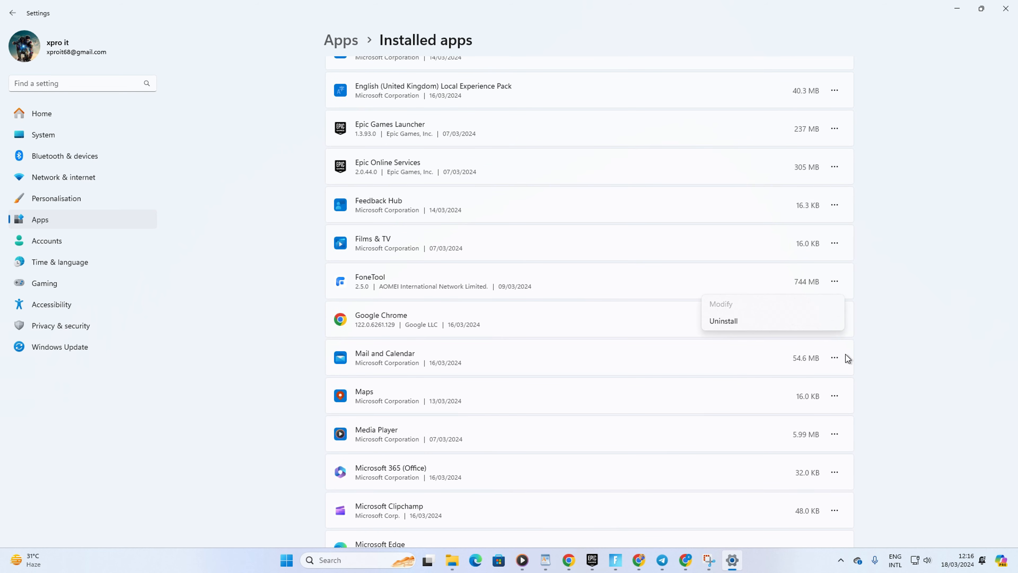
{"action": "mouse_move", "coordinate": [164, 355]}
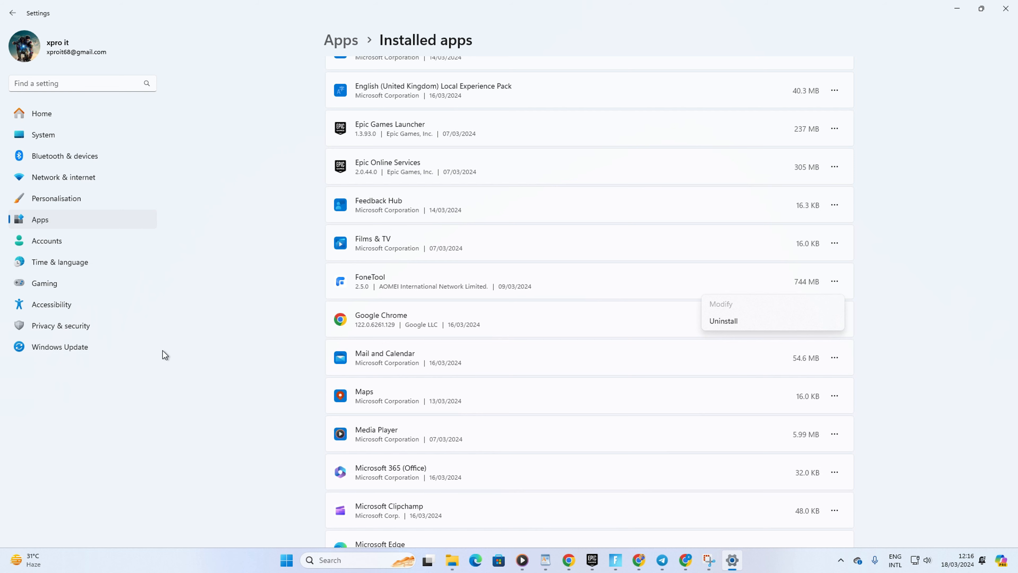
{"action": "scroll", "scroll_direction": "down", "scroll_amount": 3}
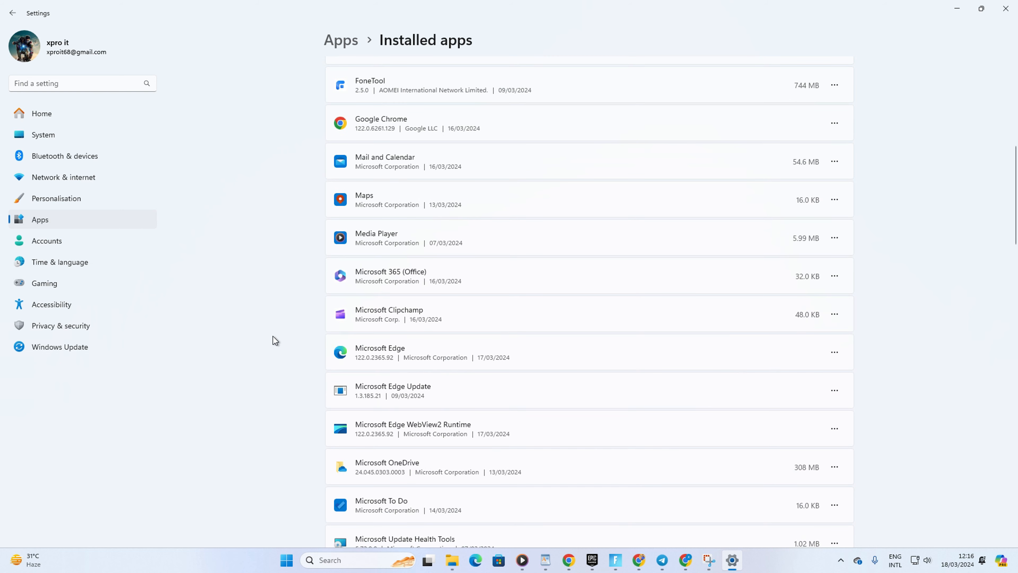
{"action": "scroll", "scroll_direction": "down", "scroll_amount": 3}
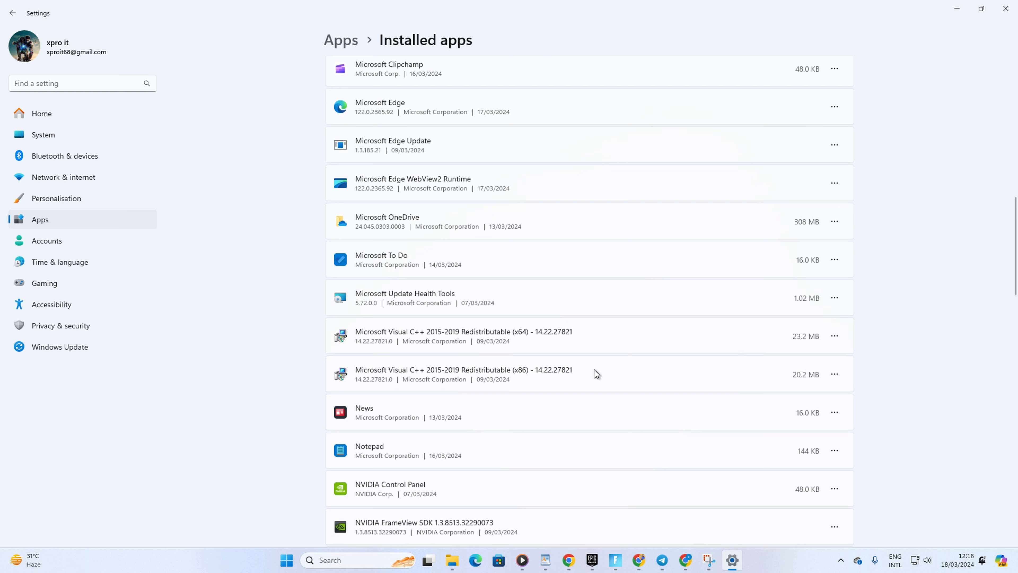
{"action": "mouse_move", "coordinate": [834, 413]}
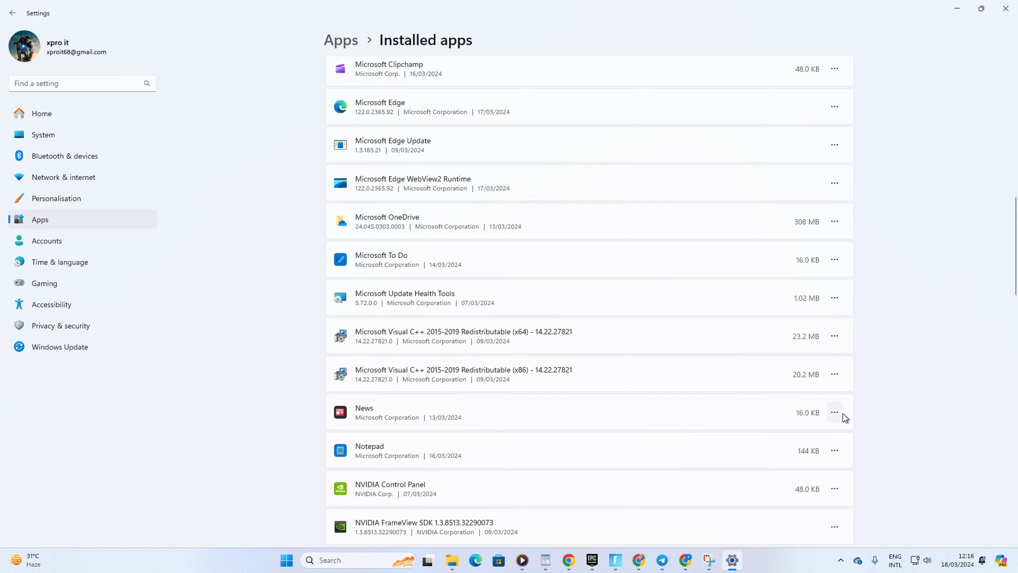
{"action": "left_click", "coordinate": [834, 412]}
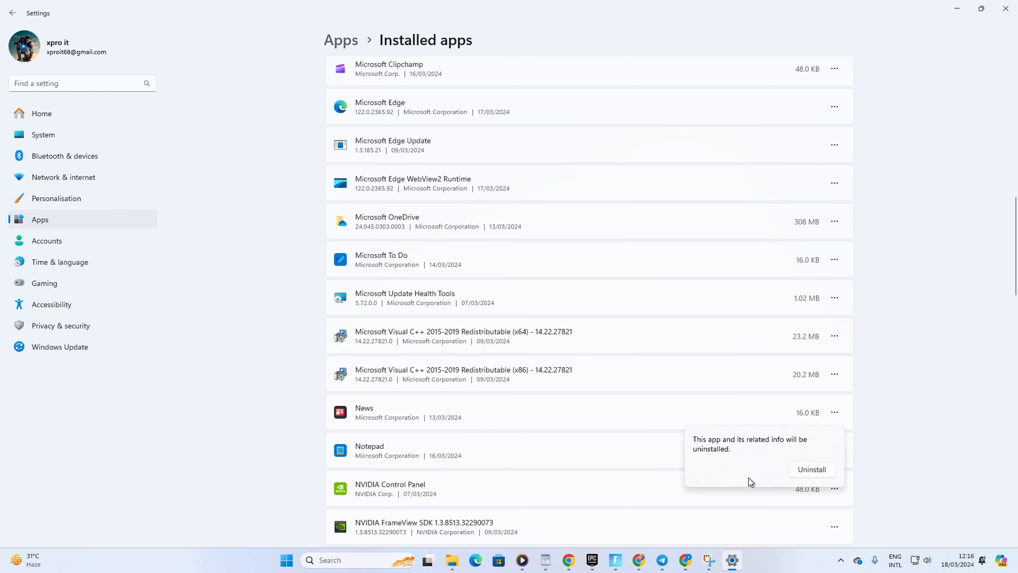
{"action": "left_click", "coordinate": [811, 469]}
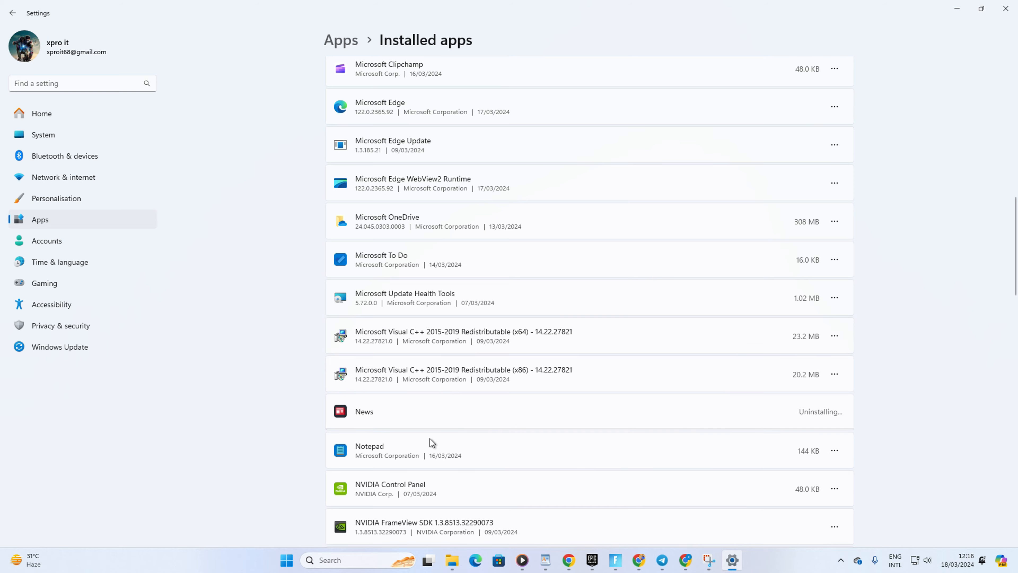